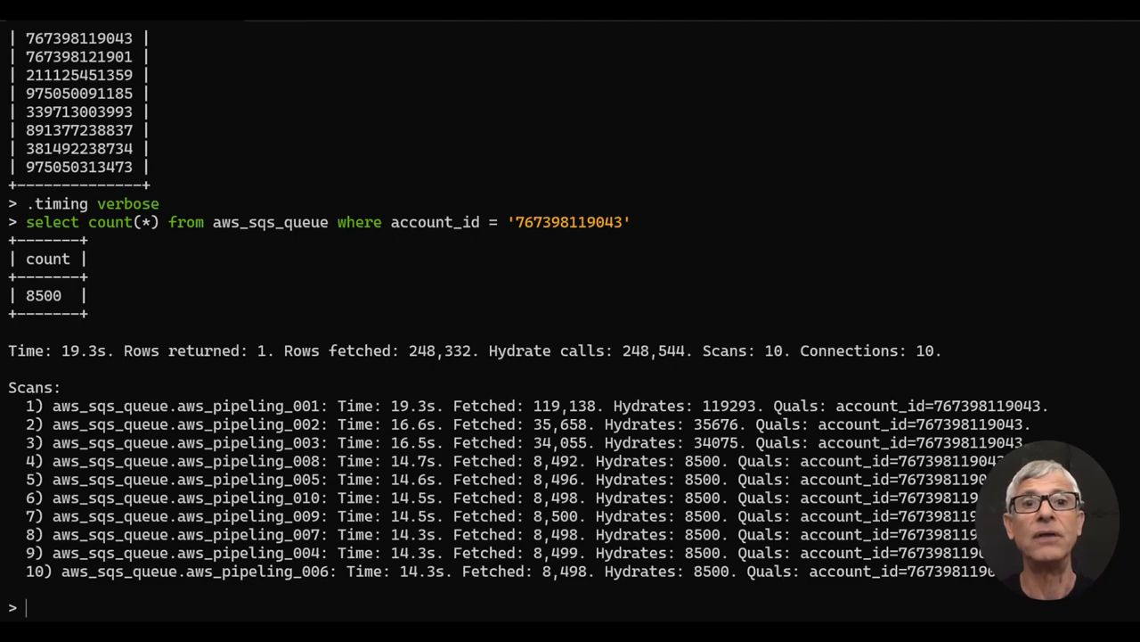
Load the two S3 Bucket Detail dashboards and select the cf templates bucket in the left one
key("Return")
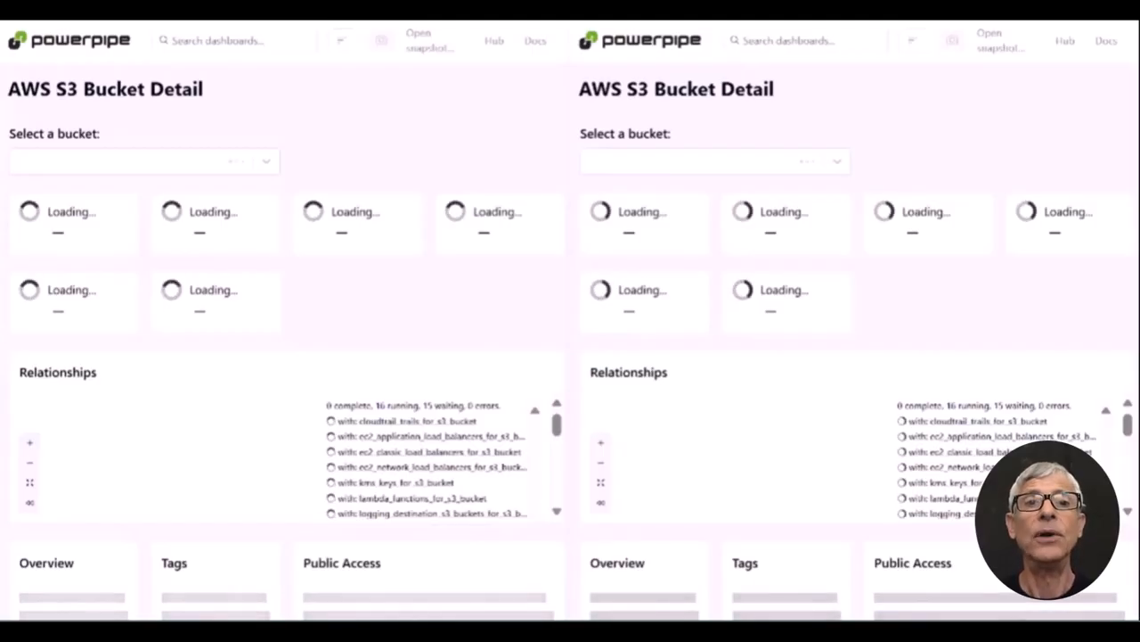
left_click(142, 161)
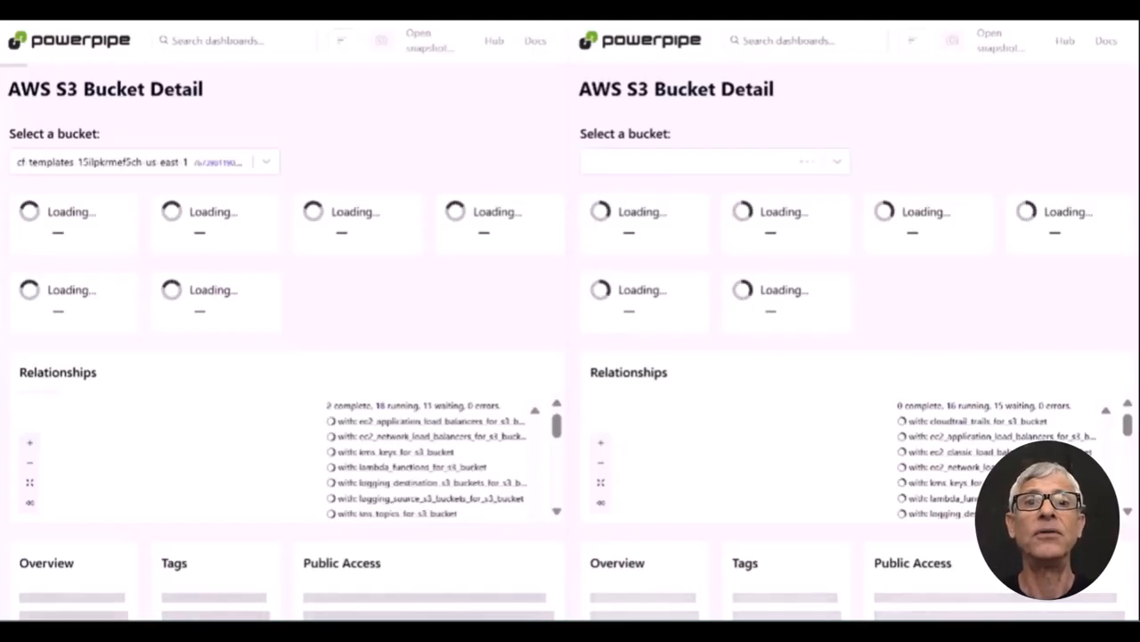